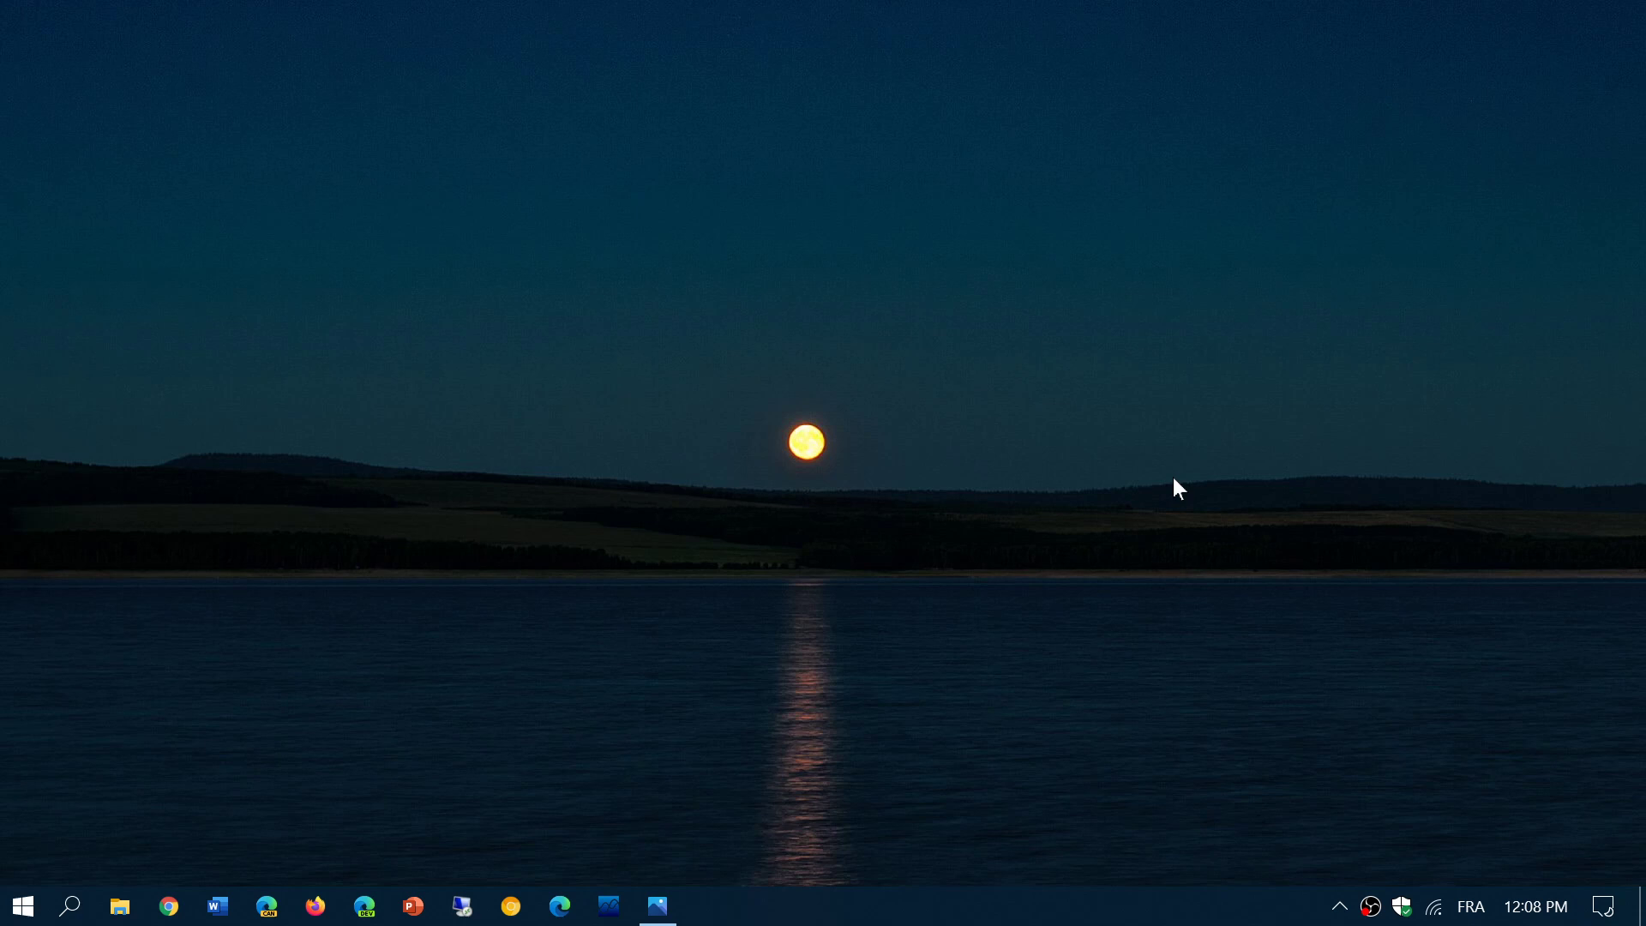
mouse_move(20, 905)
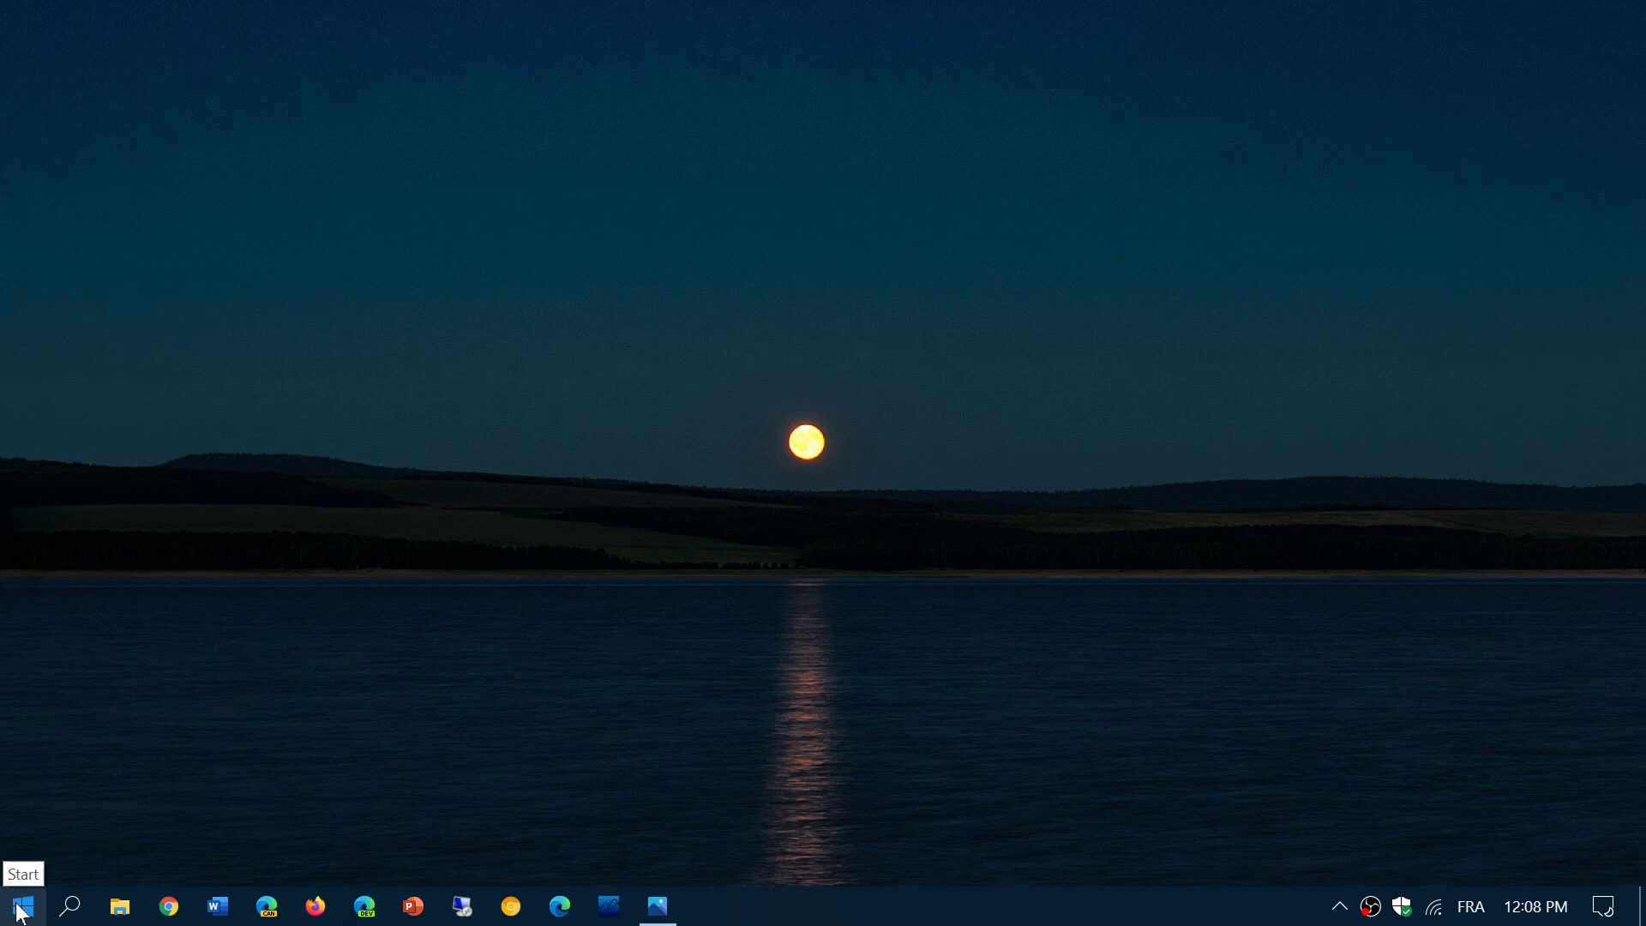
- Show the Start menu with its most-used apps and live tiles, including Montreal weather
click(19, 906)
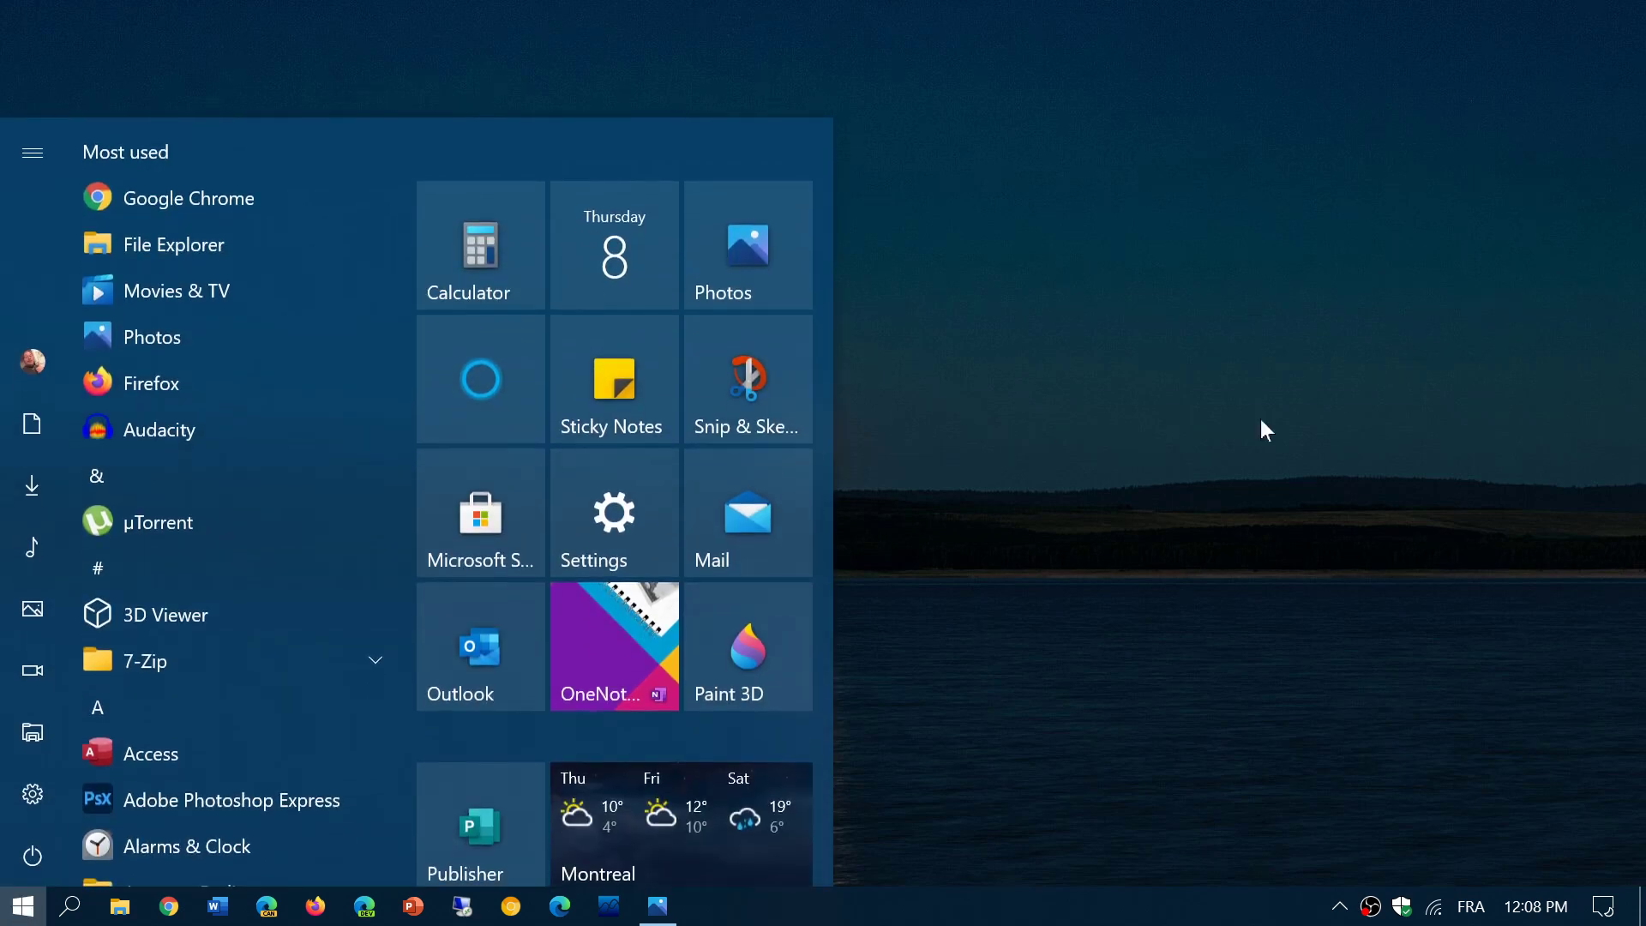
mouse_move(1405, 508)
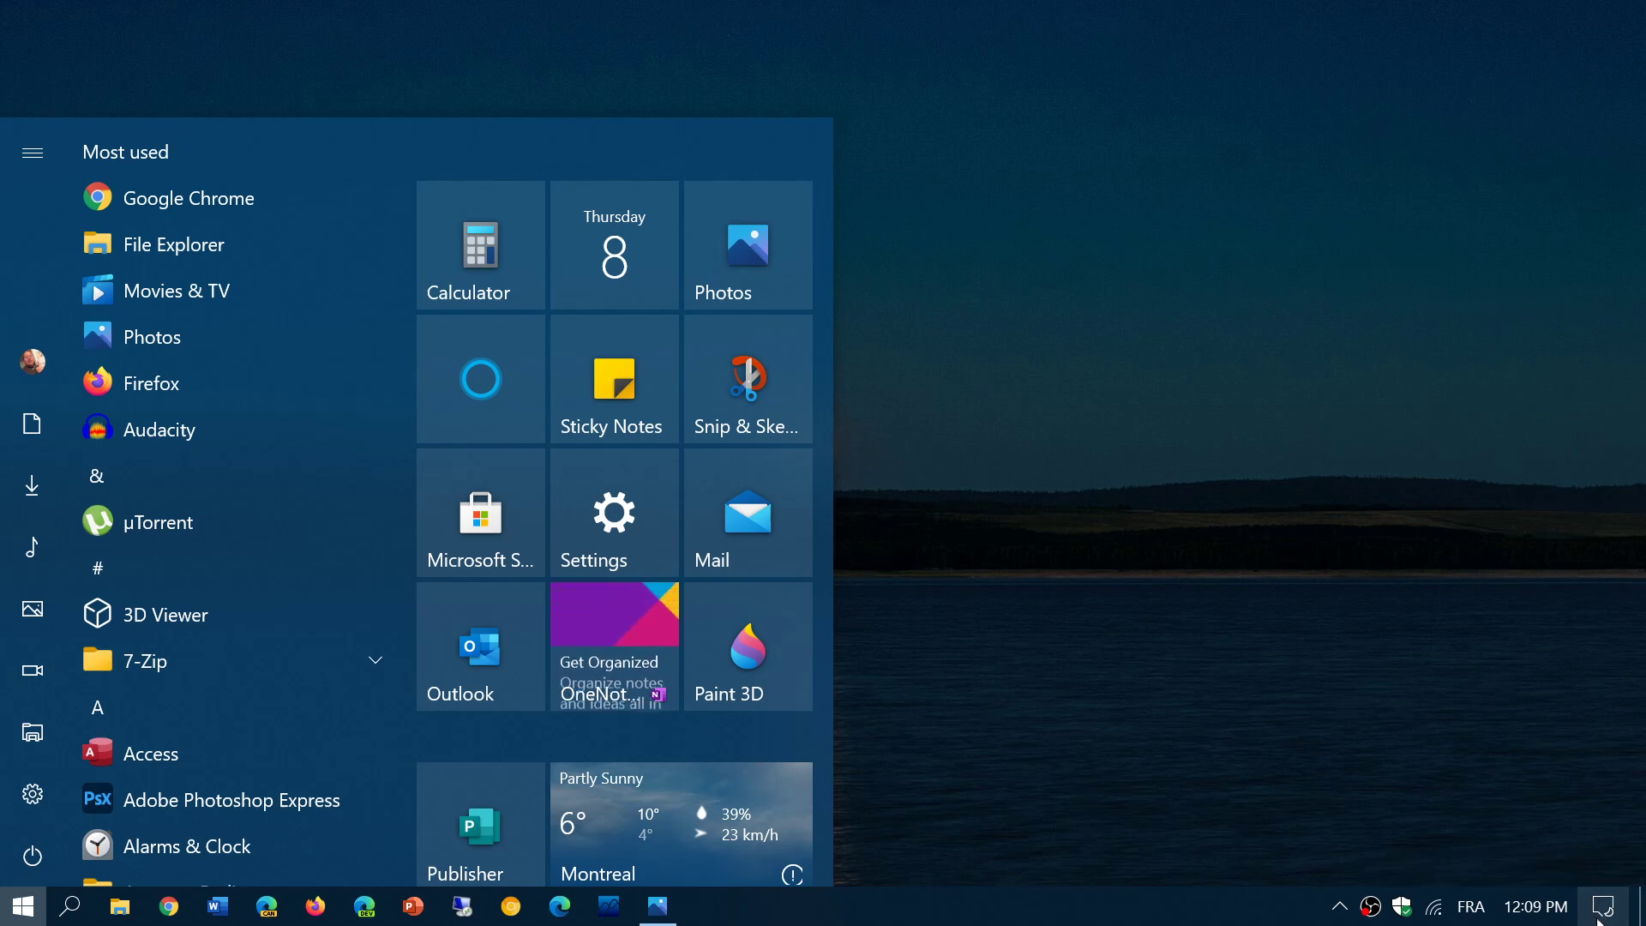
- View the tweet's photo of the white "Who's going to use this PC?" setup screen
click(1606, 905)
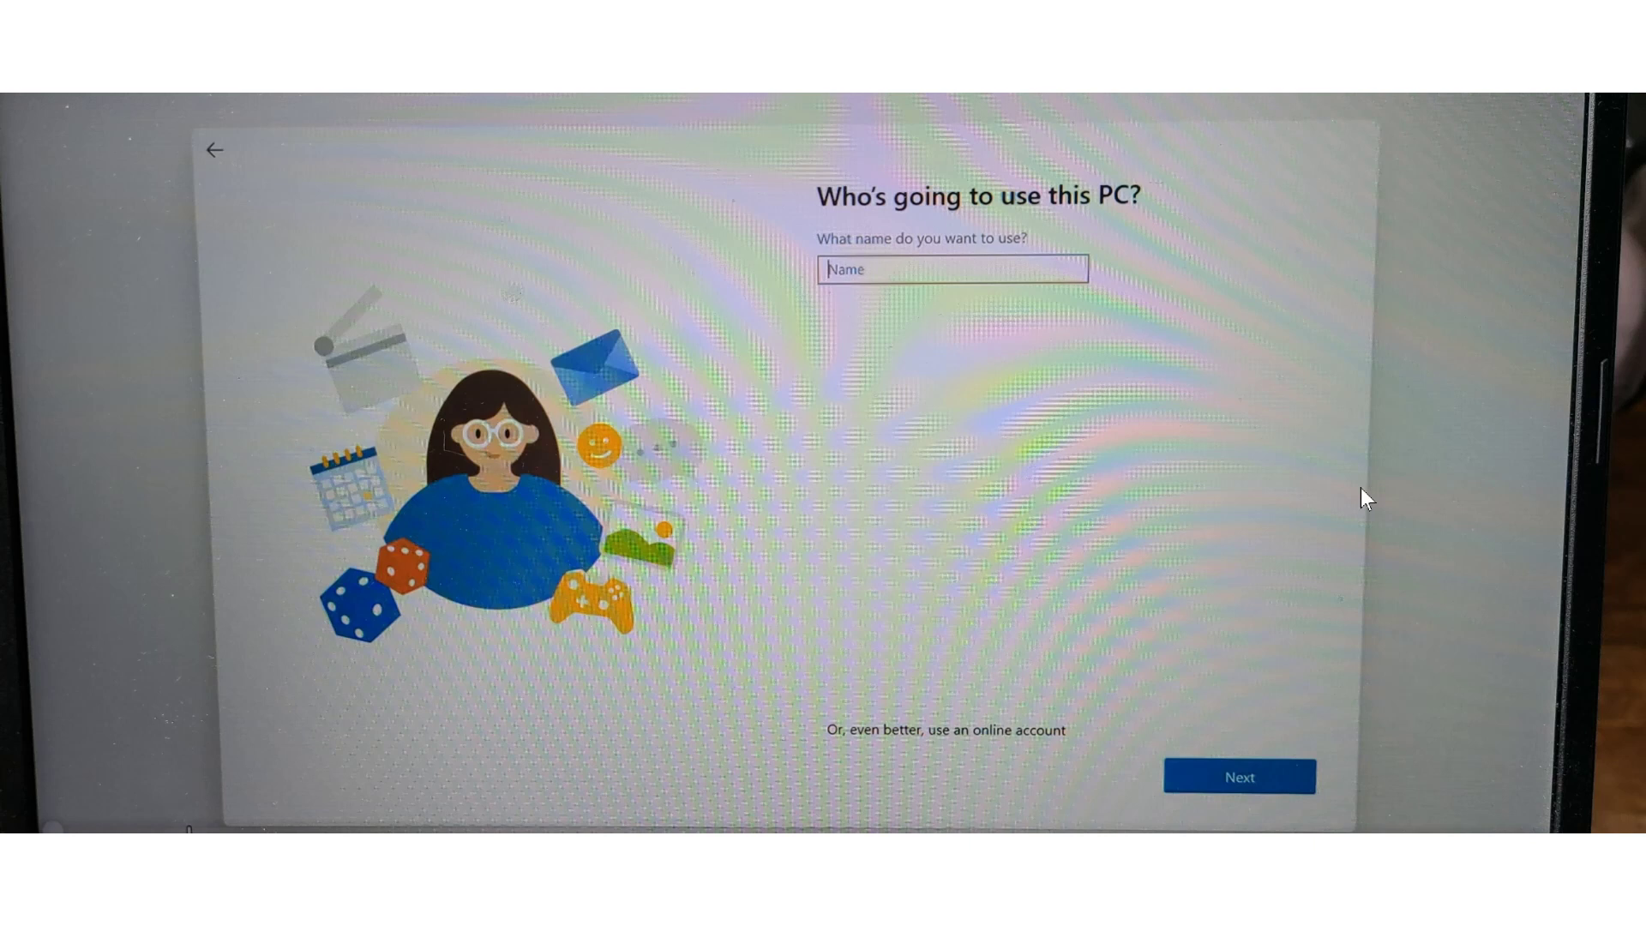
mouse_move(754, 765)
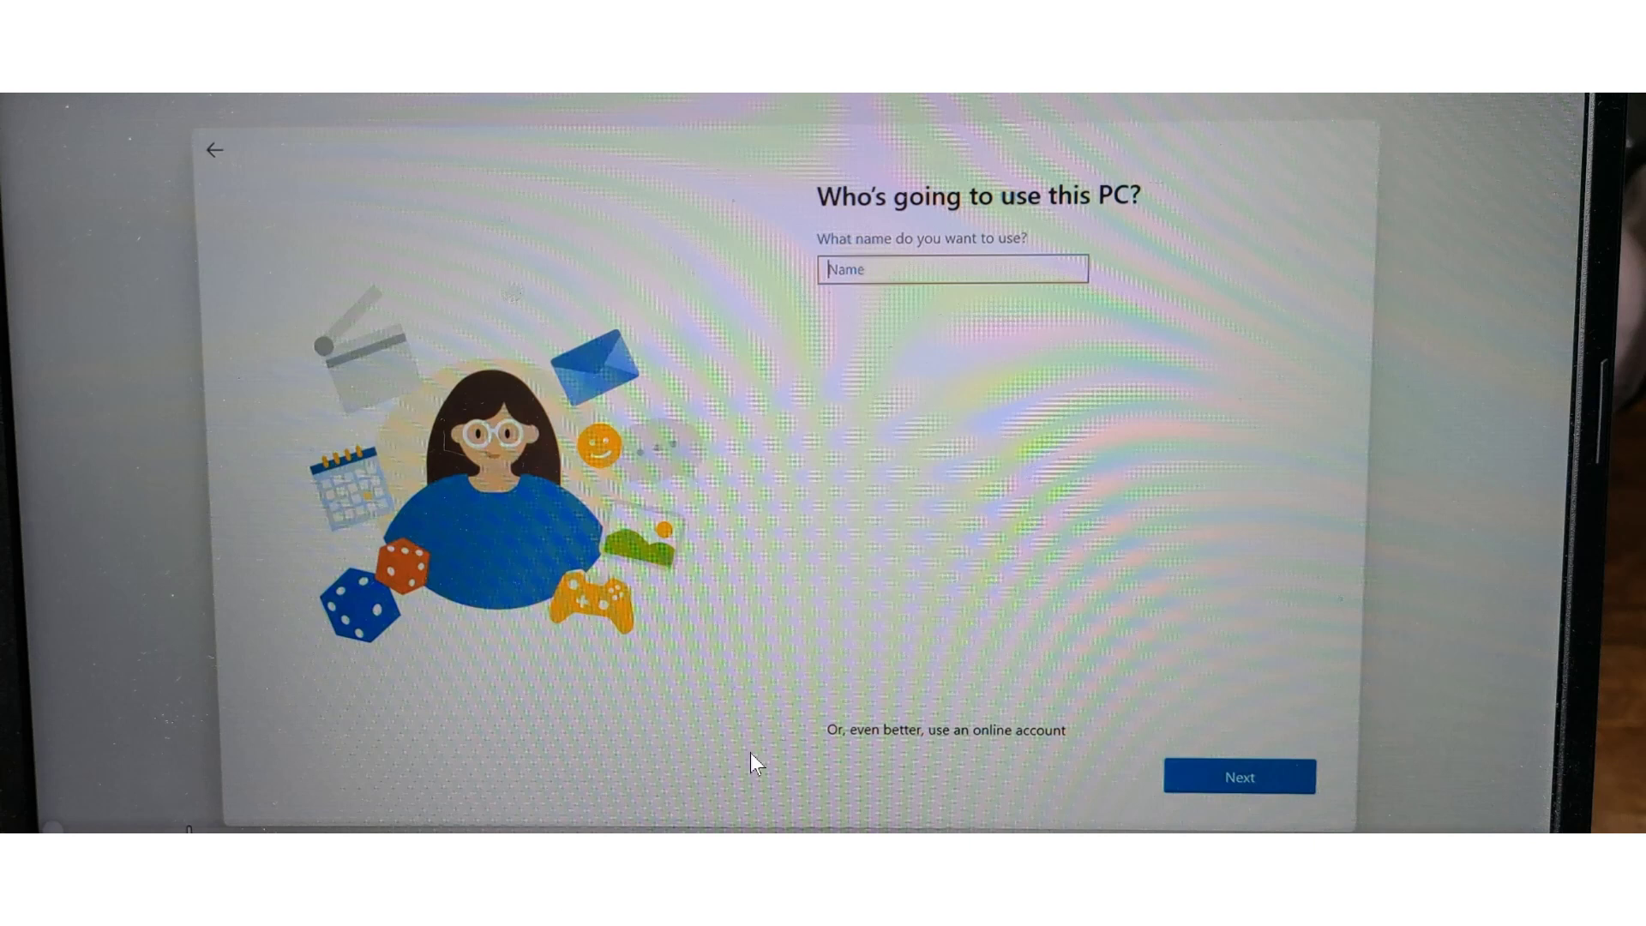
mouse_move(72, 446)
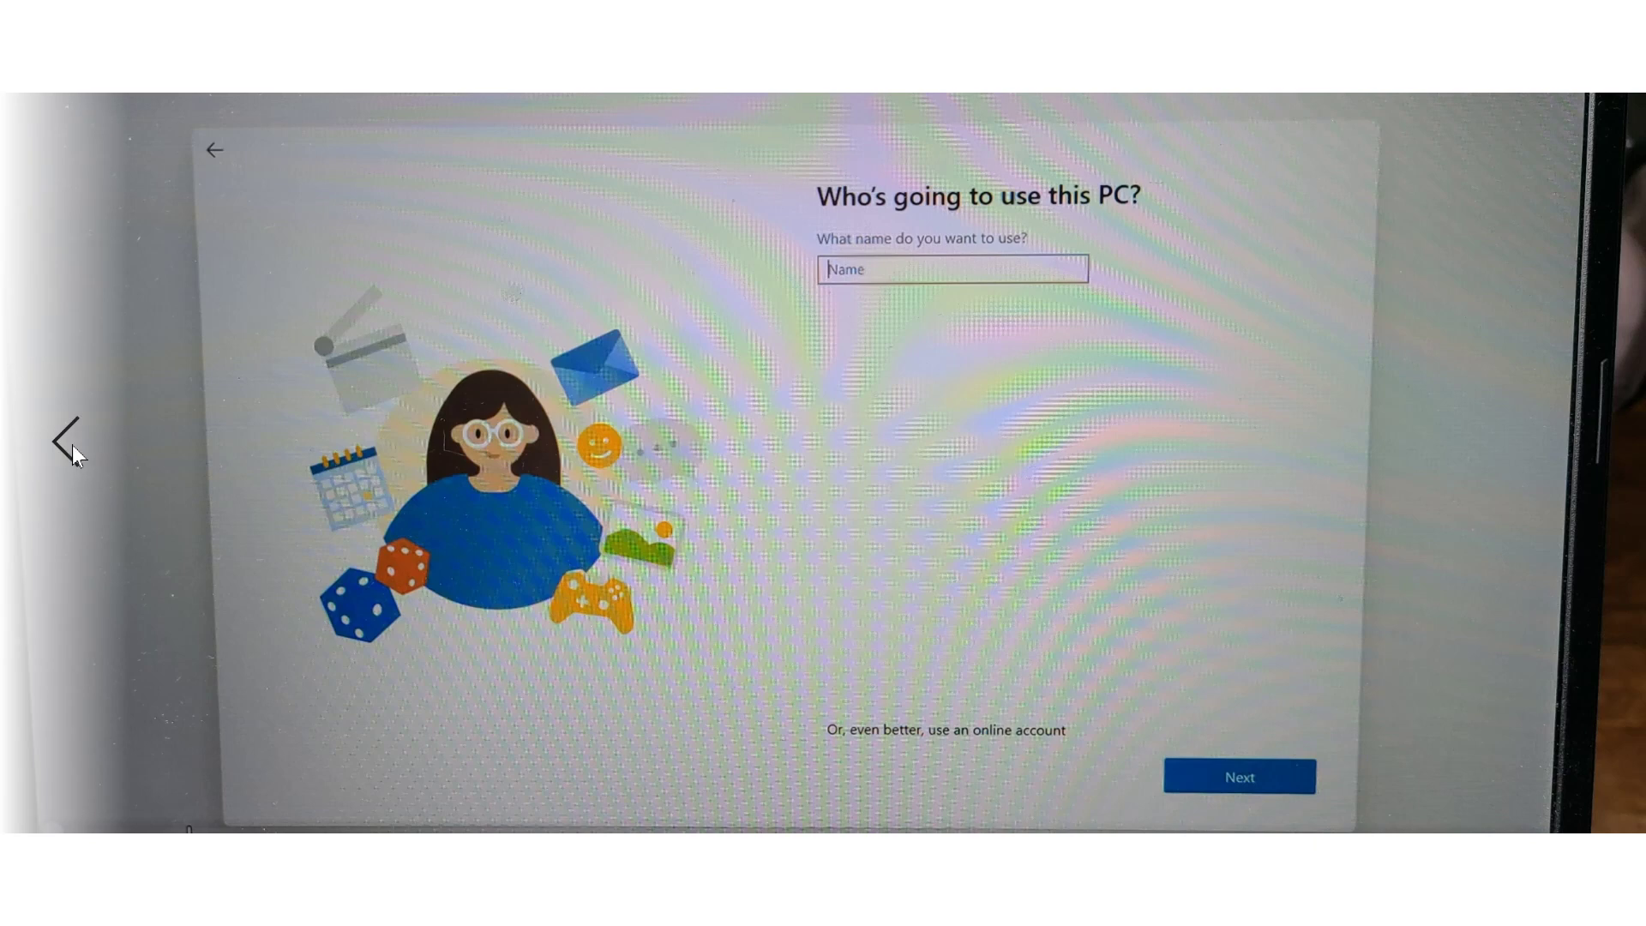
- Advance through the privacy settings screenshots to the Cortana consent setup screen
click(1238, 777)
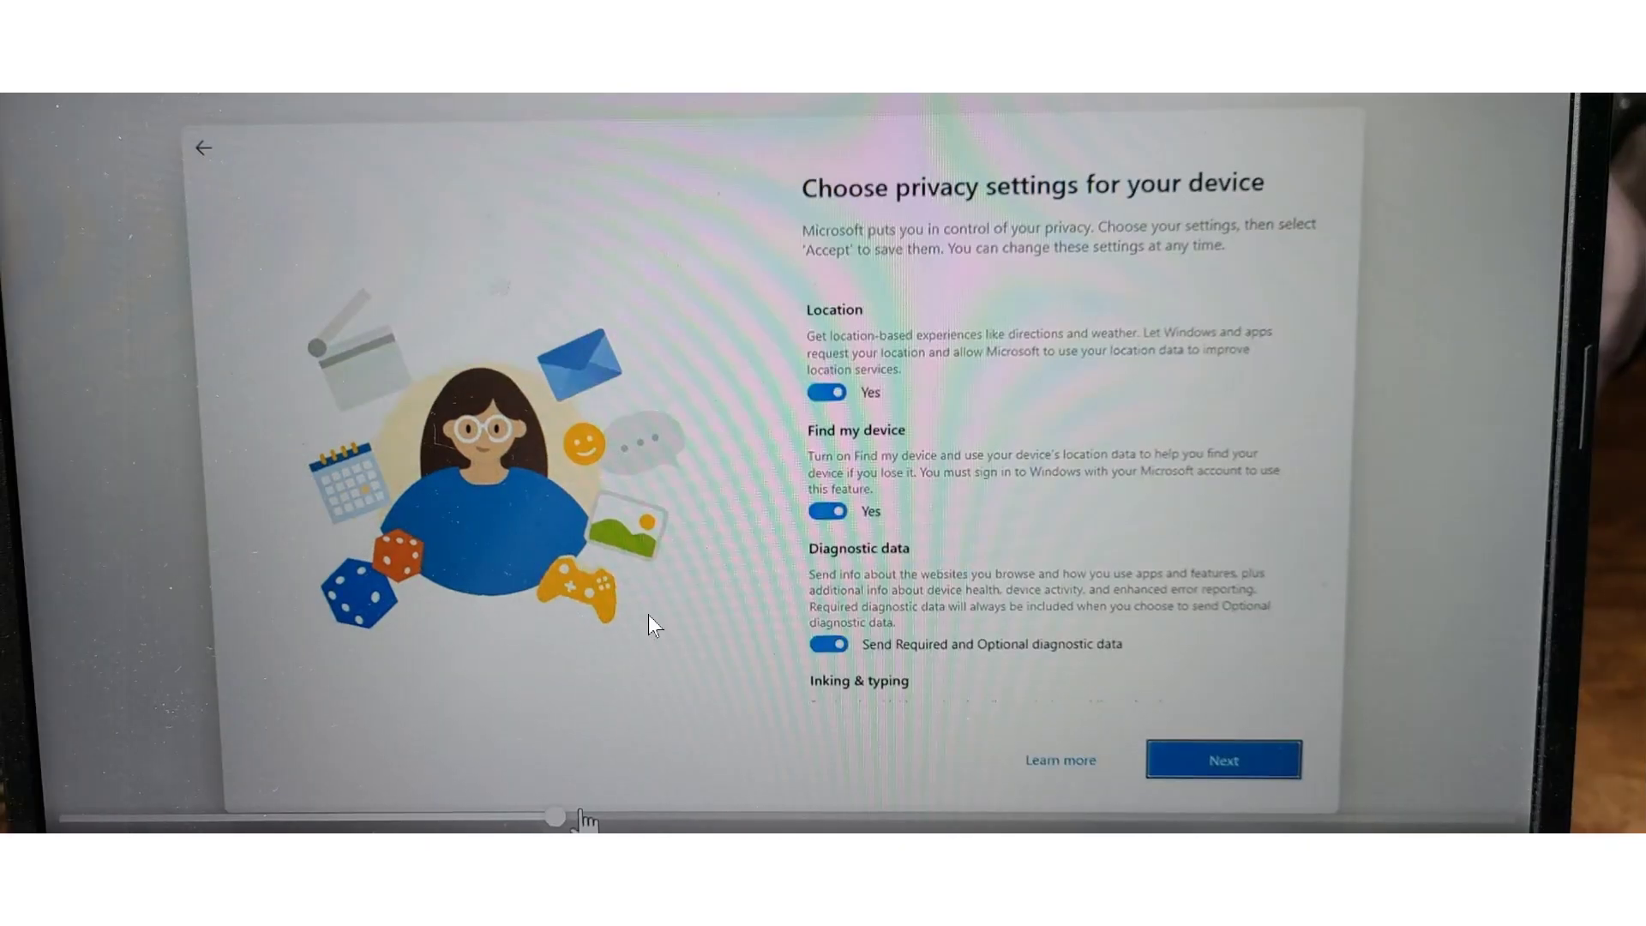
mouse_move(1460, 518)
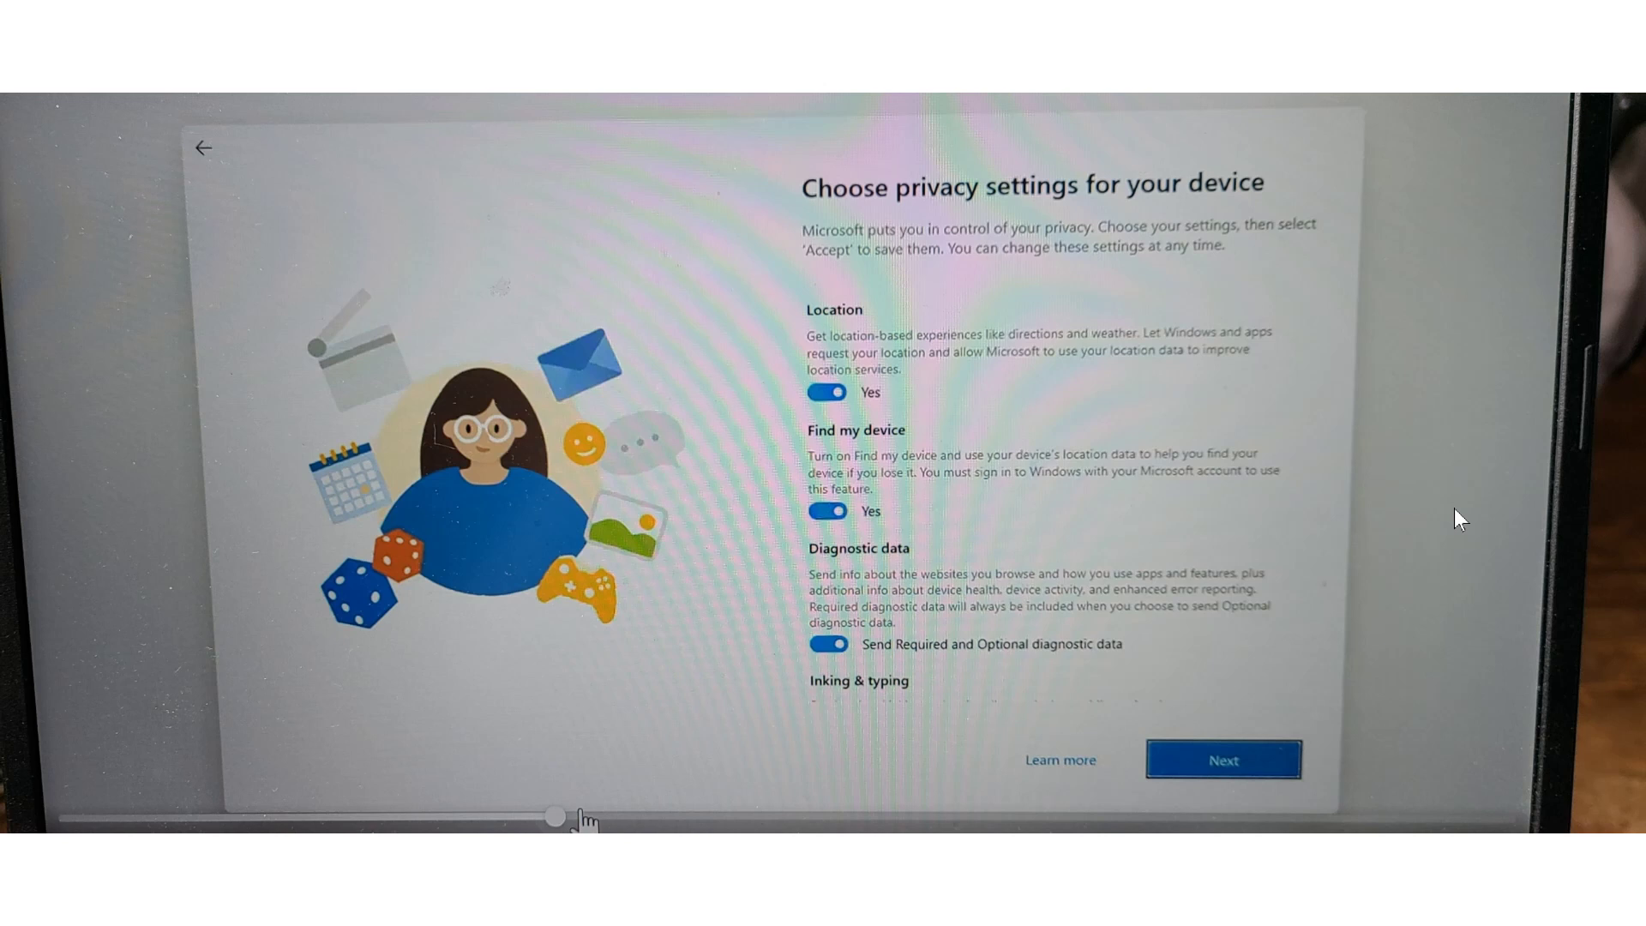
mouse_move(885, 503)
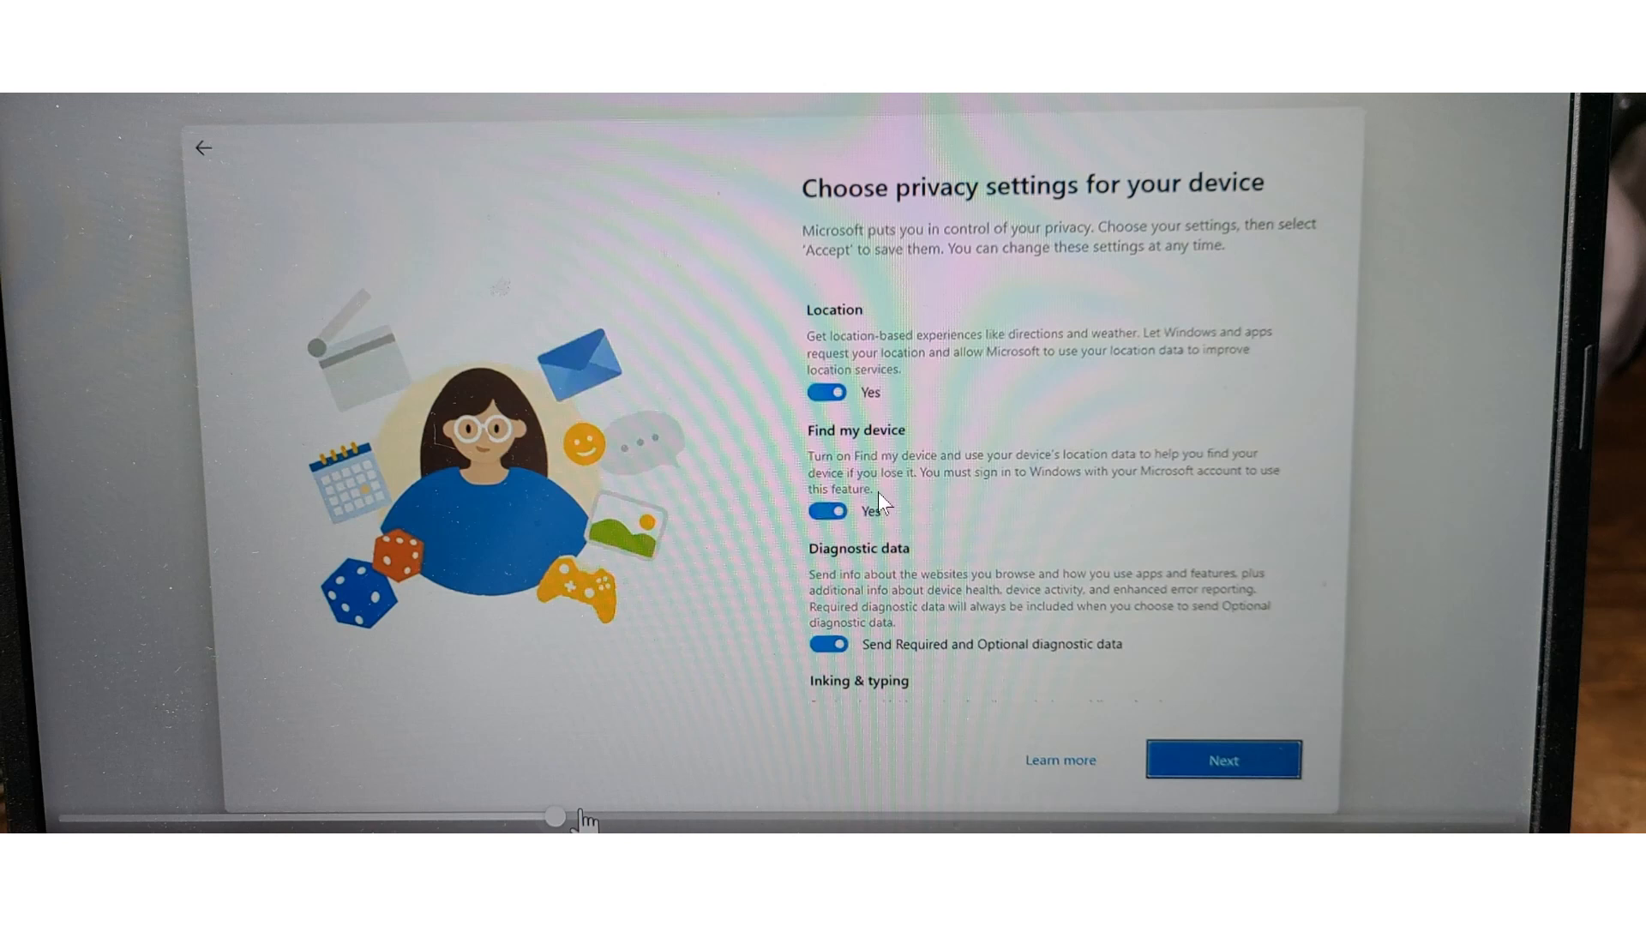
mouse_move(5, 316)
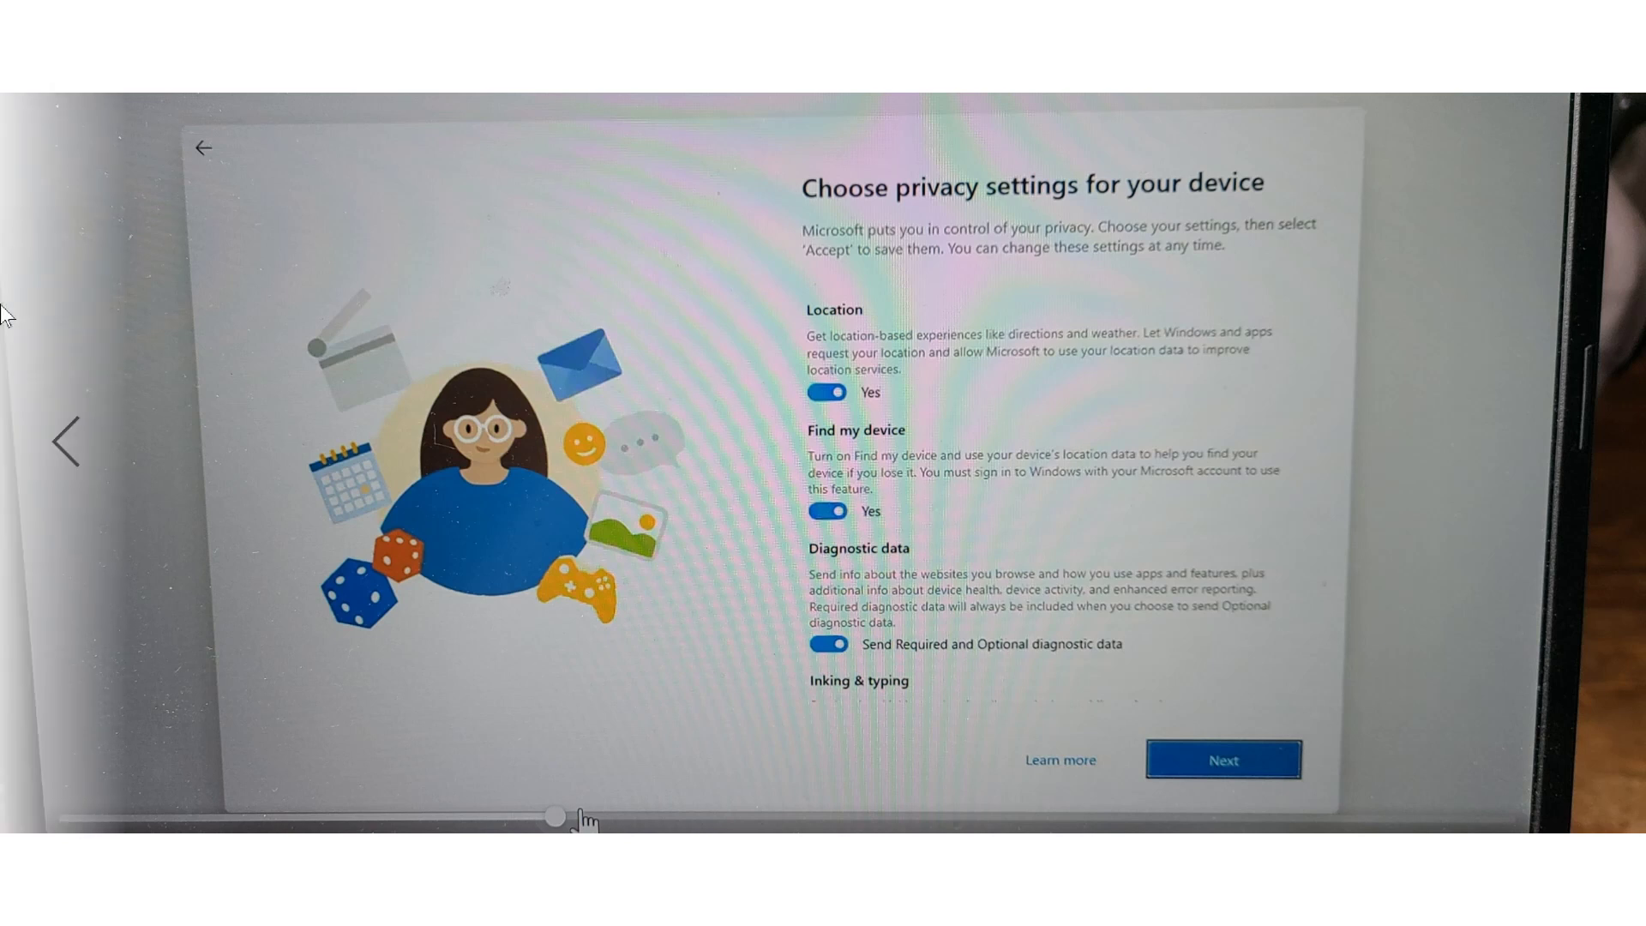
mouse_move(410, 563)
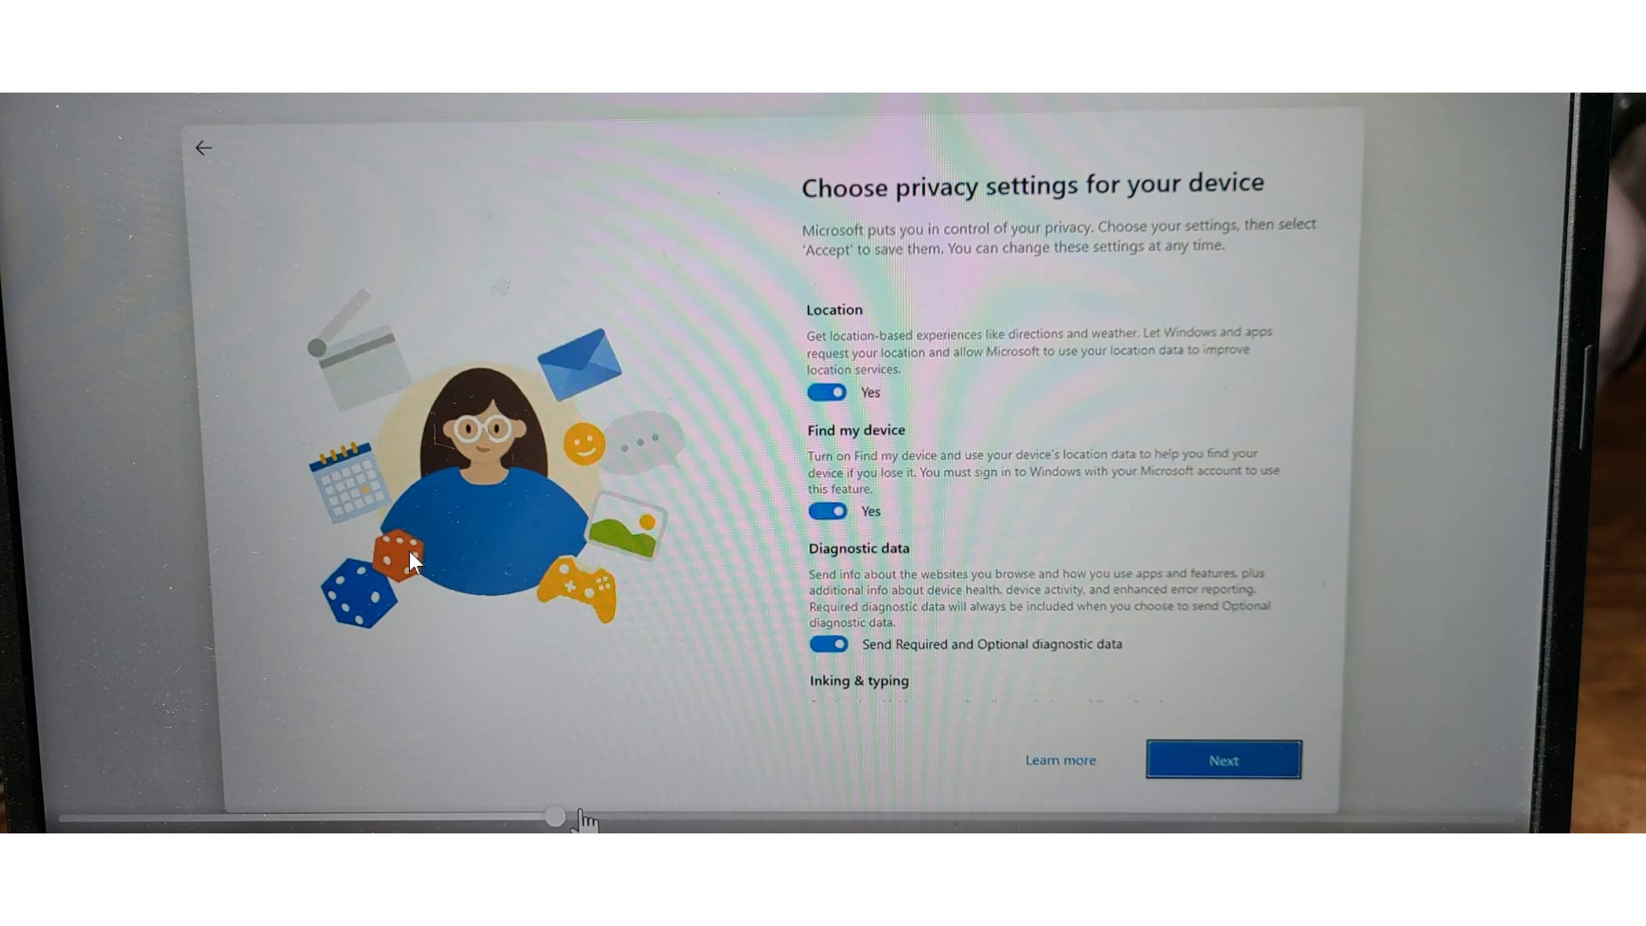
mouse_move(302, 442)
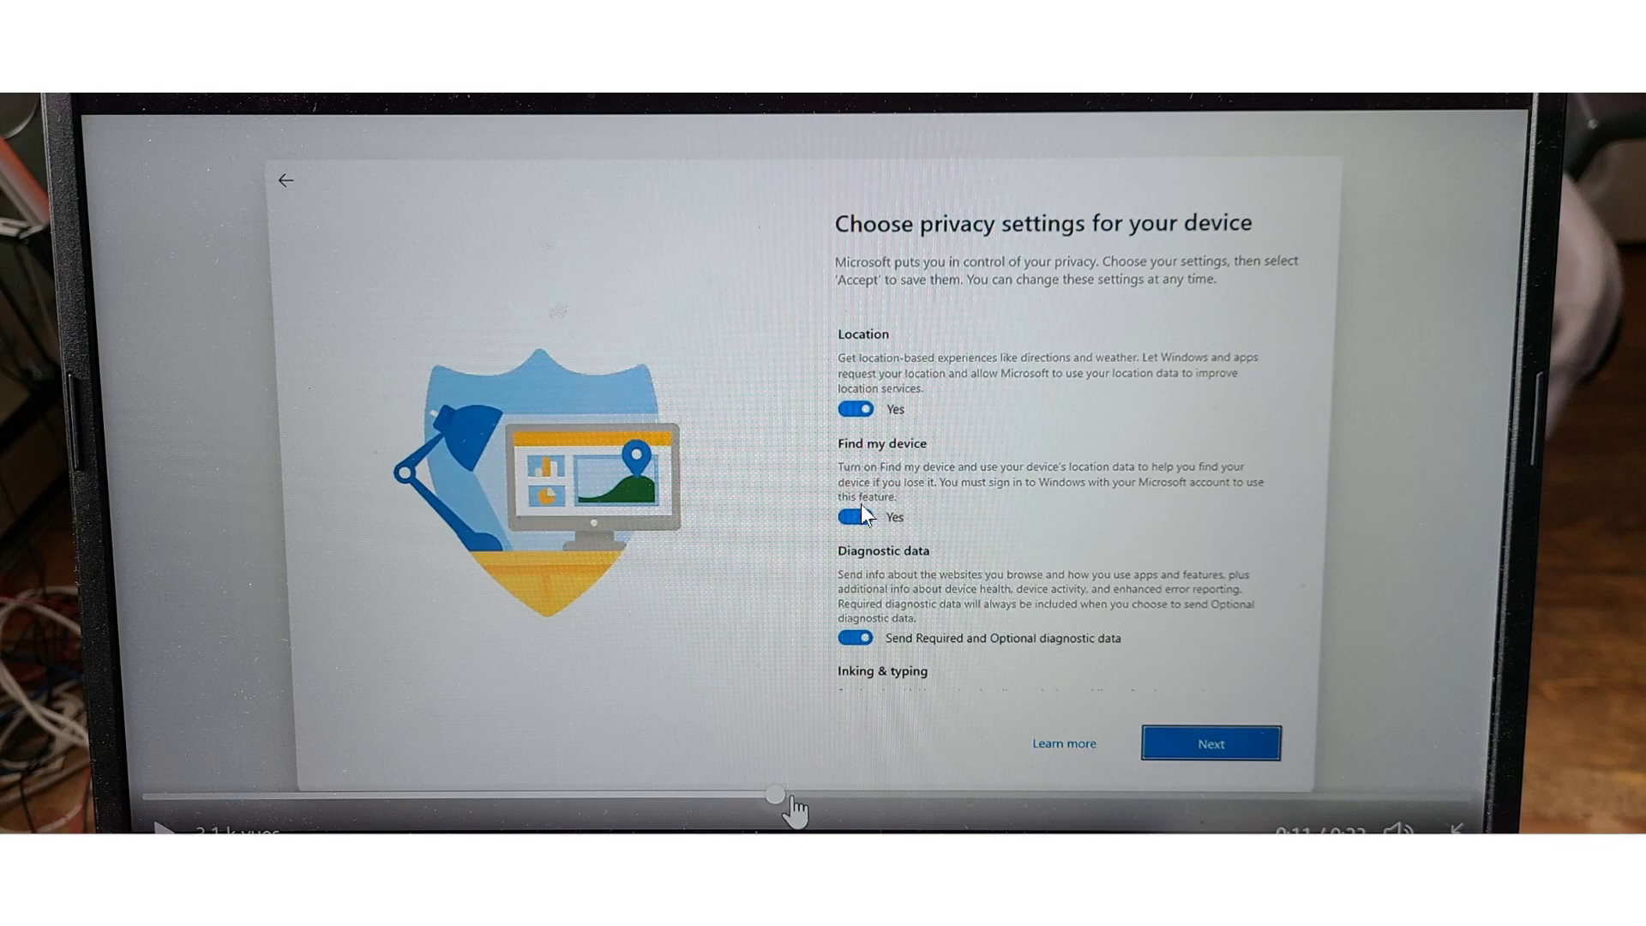
mouse_move(208, 509)
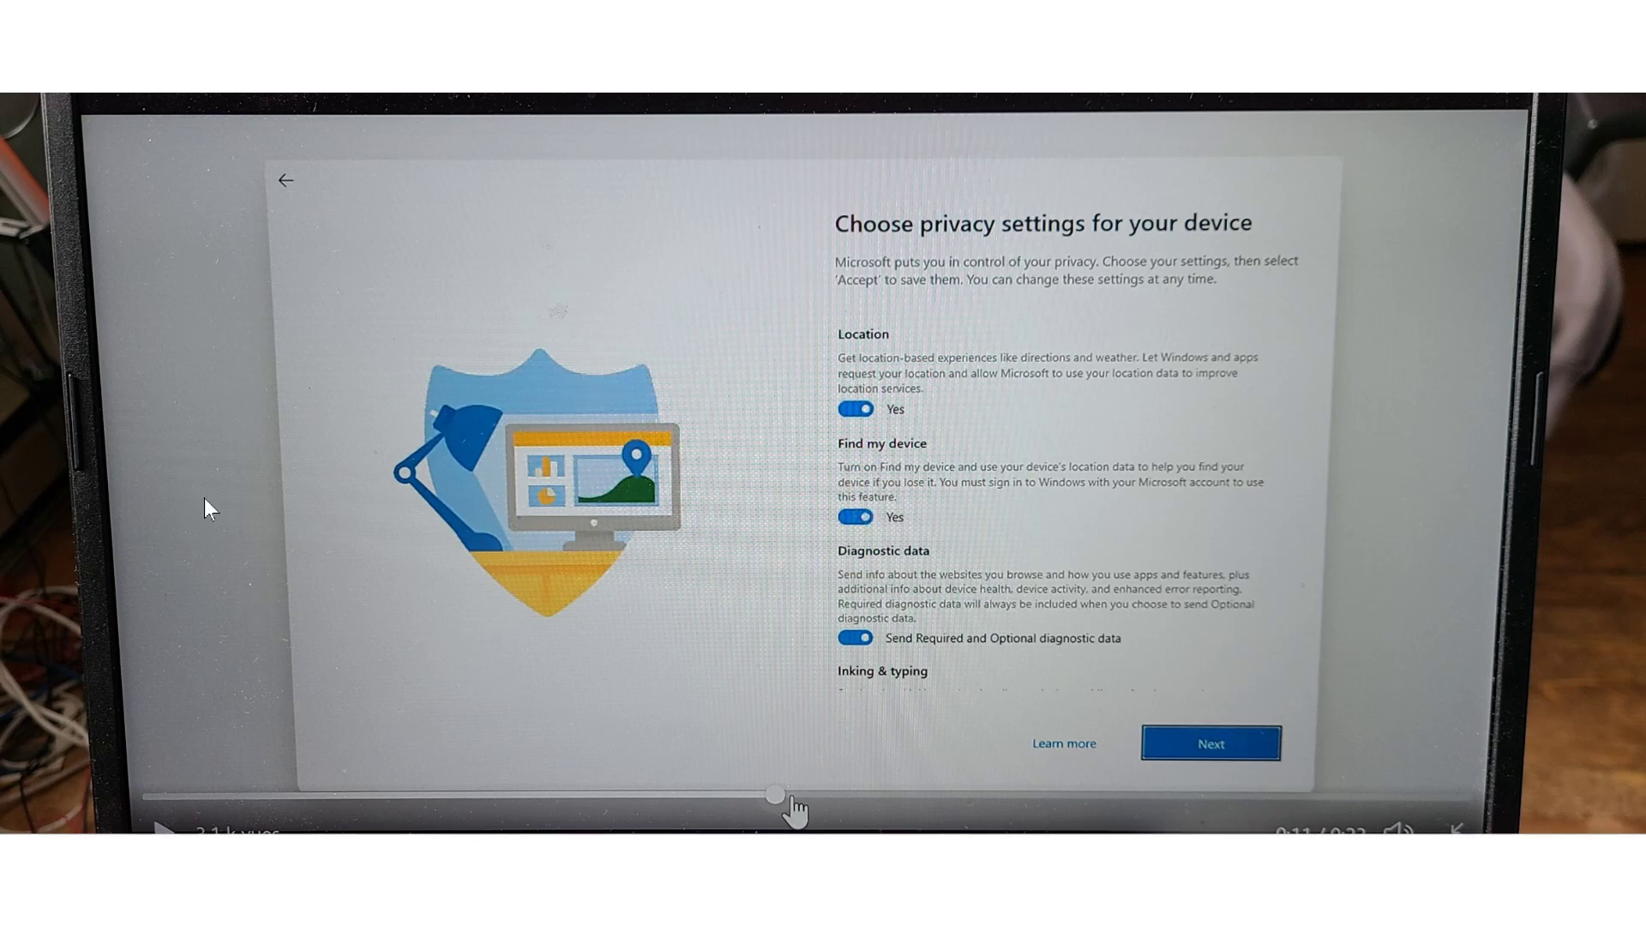
click(1209, 743)
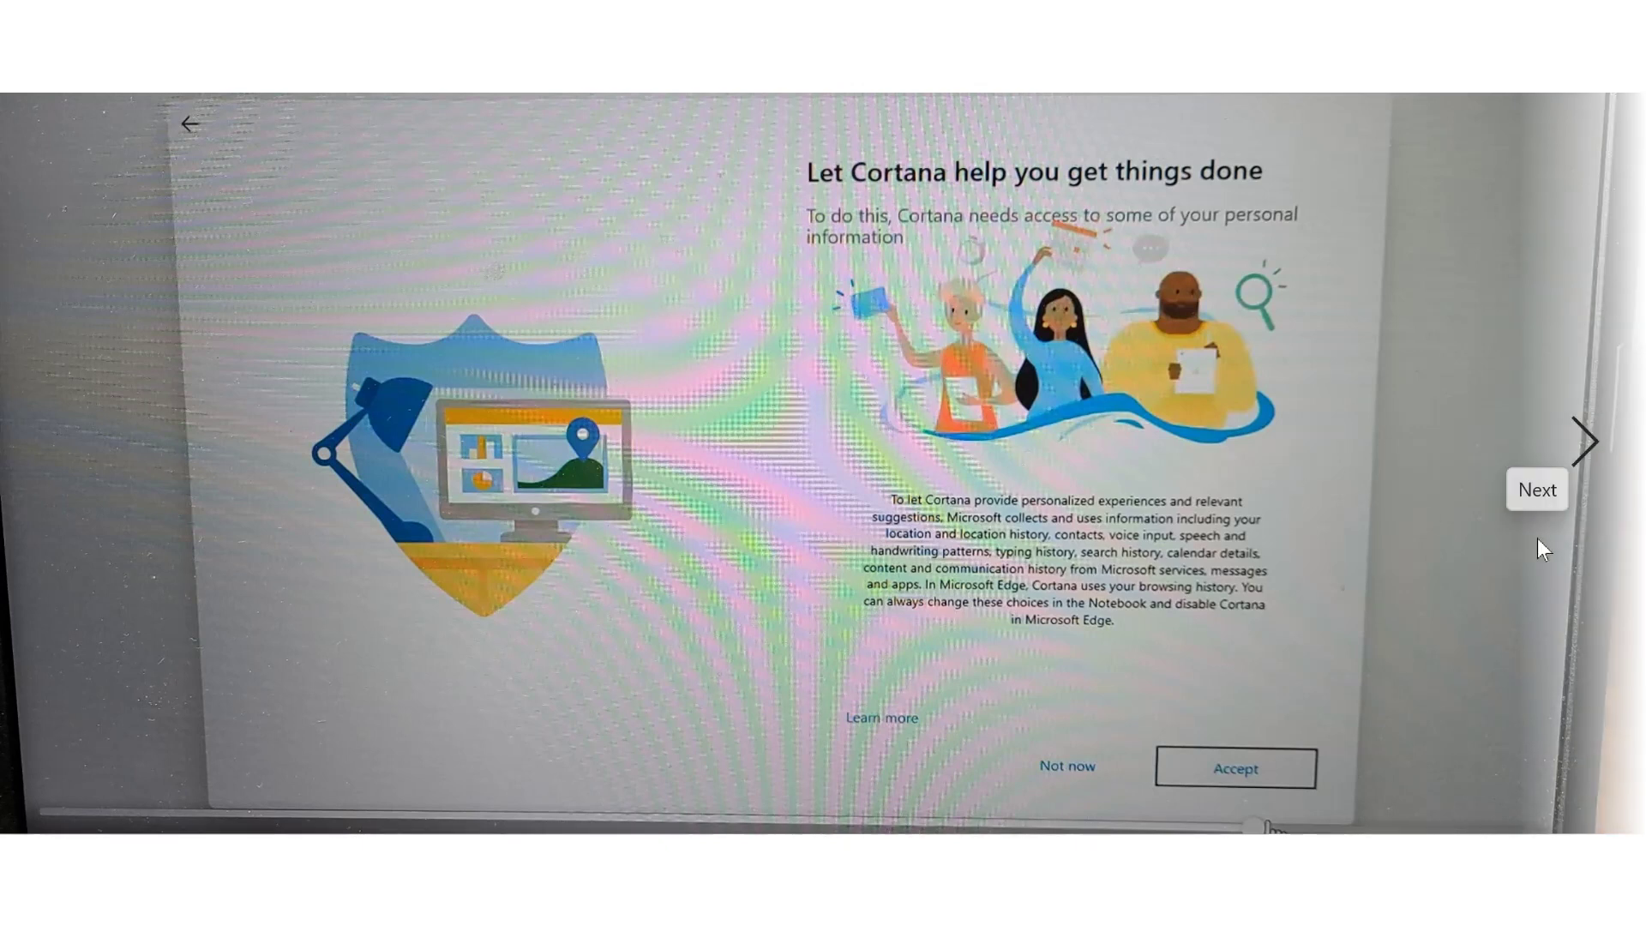
mouse_move(11, 451)
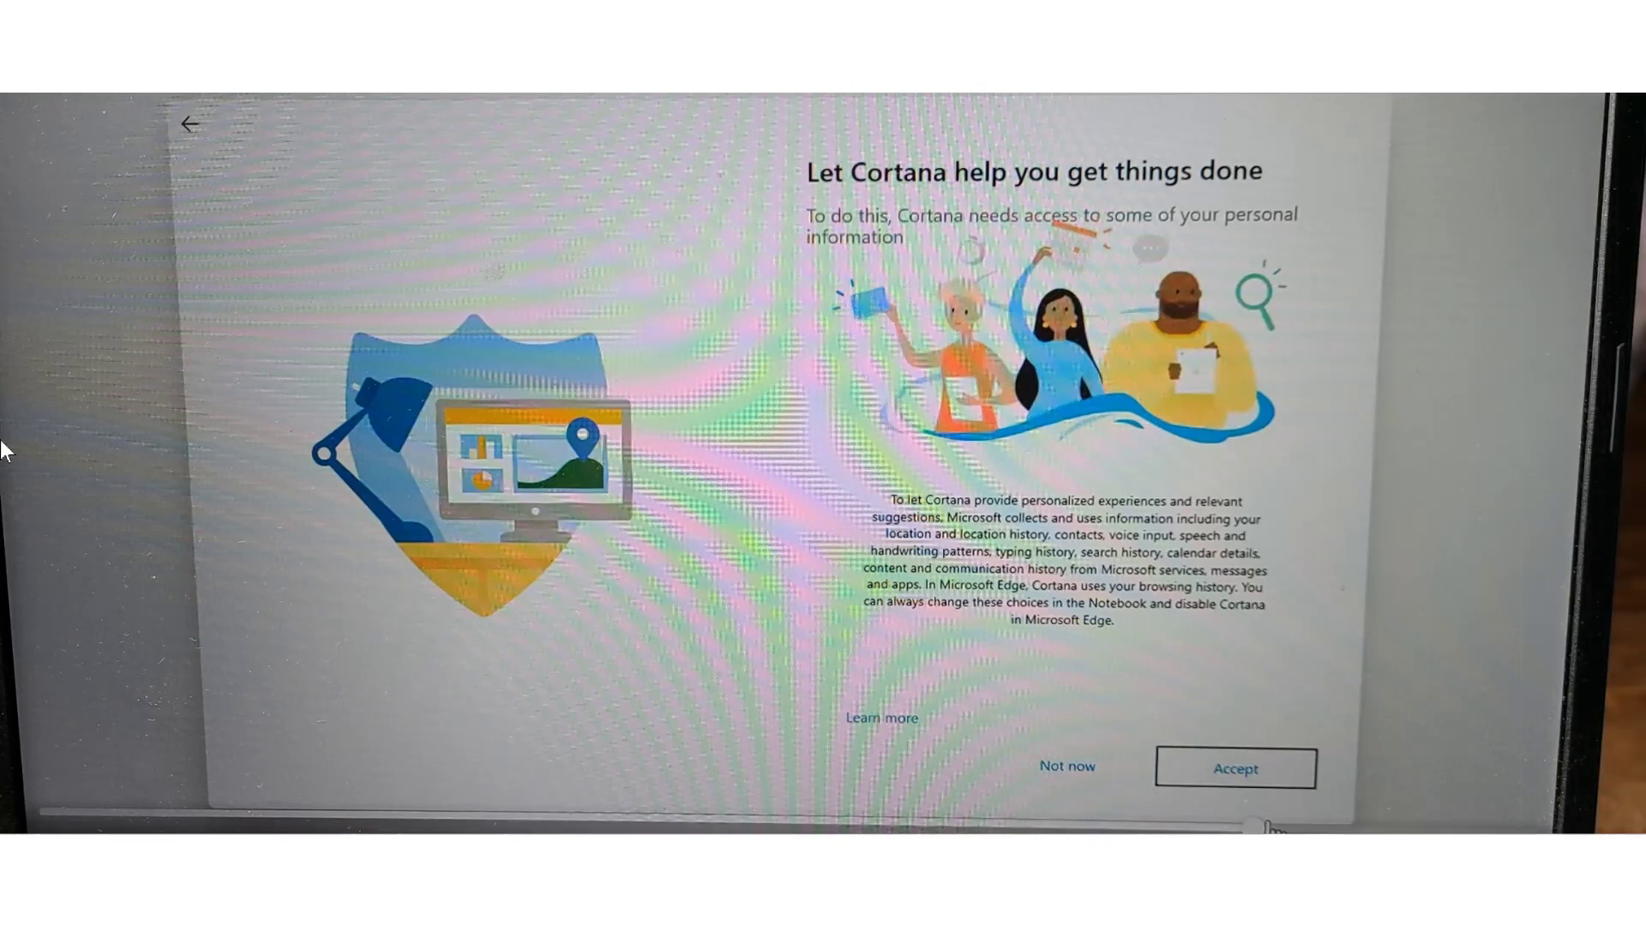
mouse_move(778, 554)
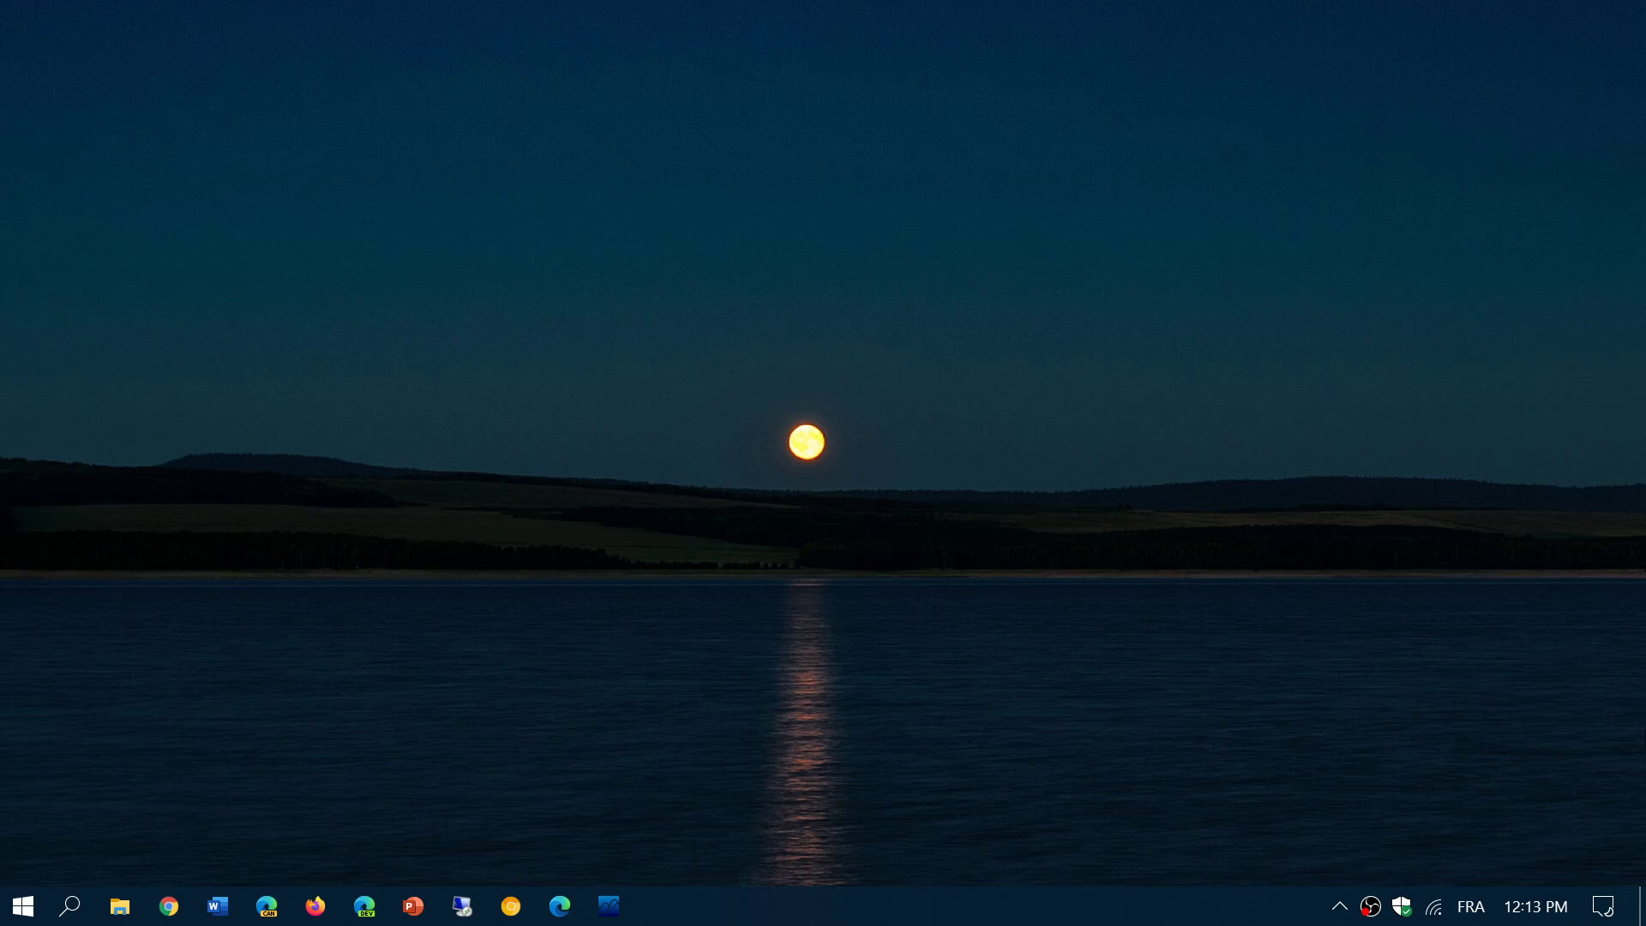
- Show the Start menu alongside the notification panel reporting no new notifications
click(1605, 906)
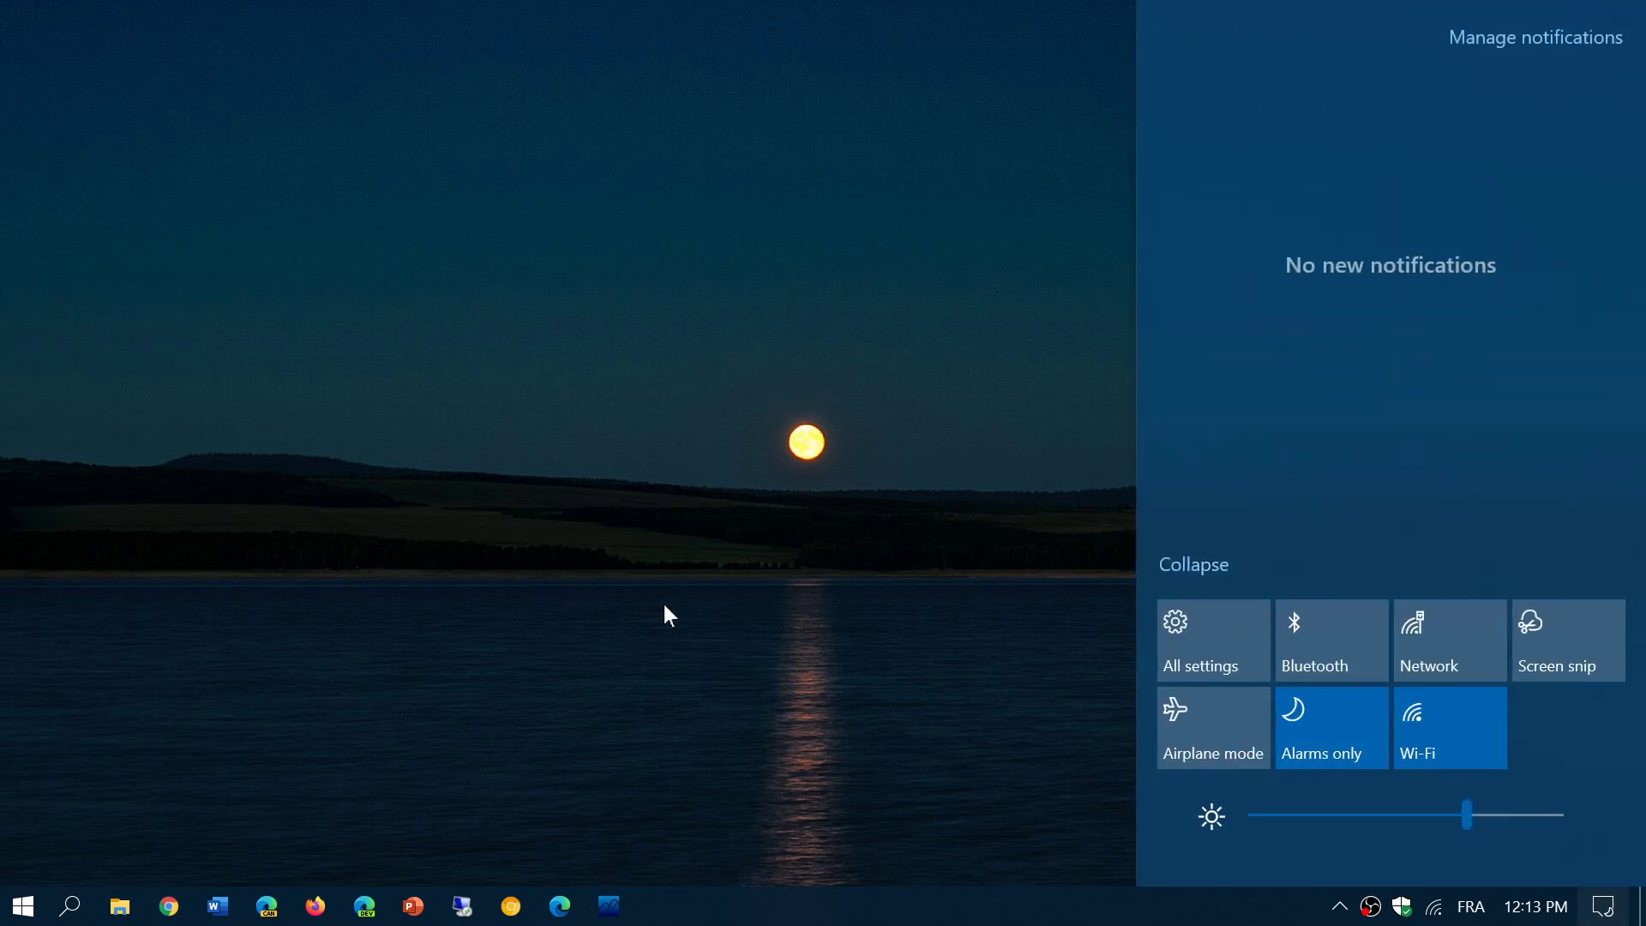
click(21, 906)
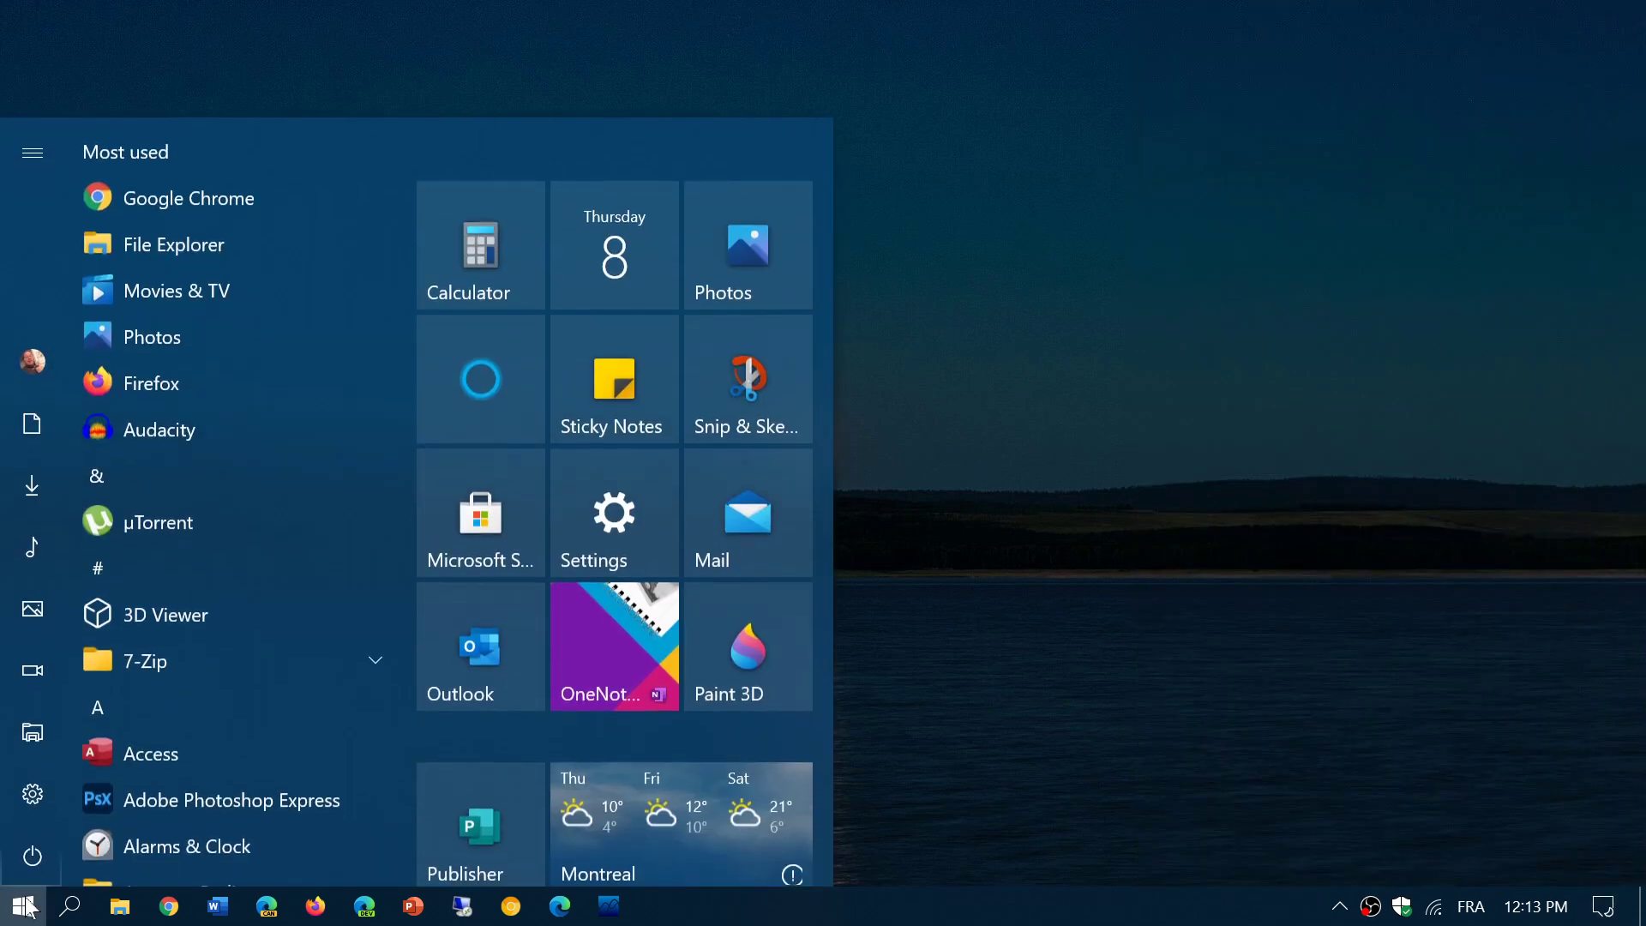
mouse_move(1614, 908)
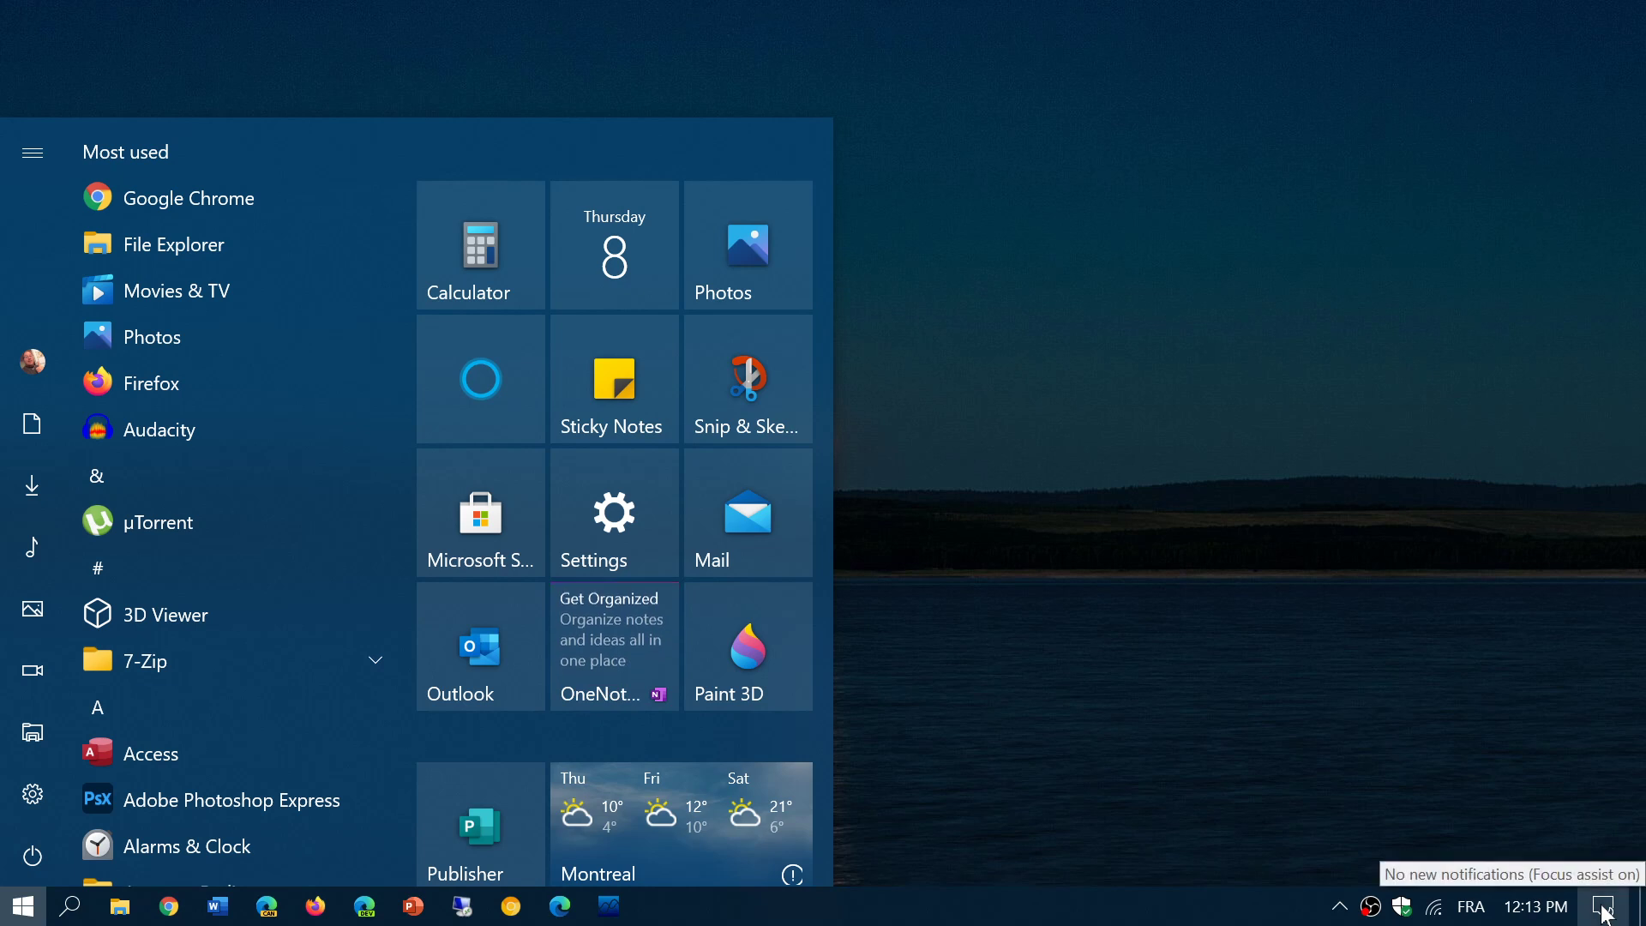
click(1617, 906)
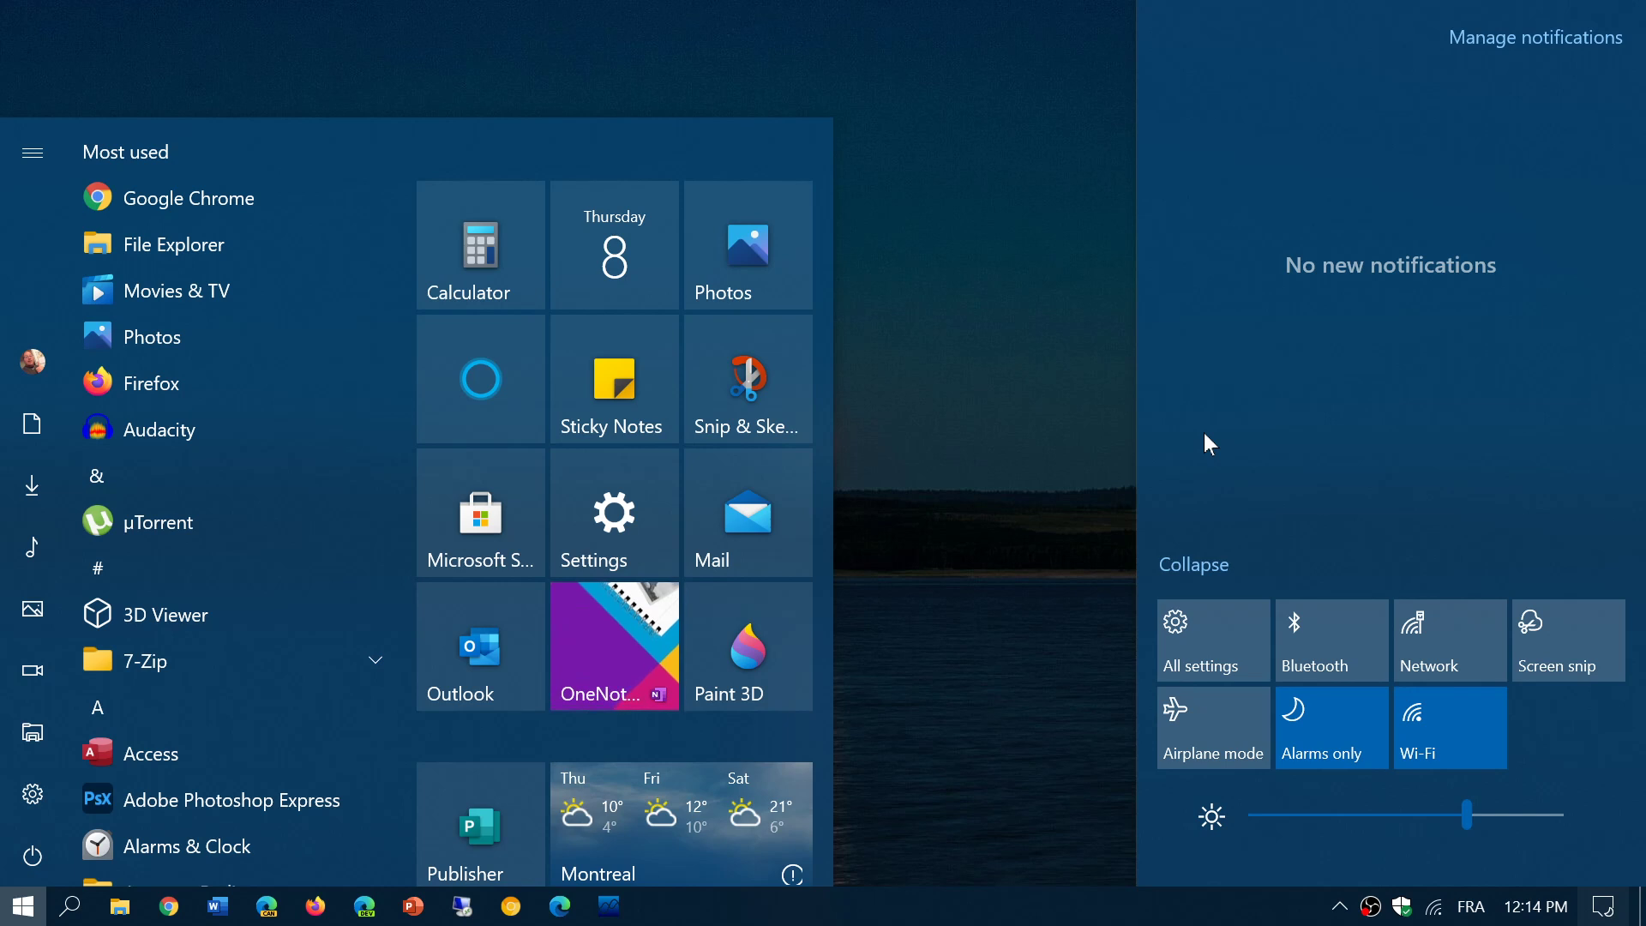
mouse_move(1053, 470)
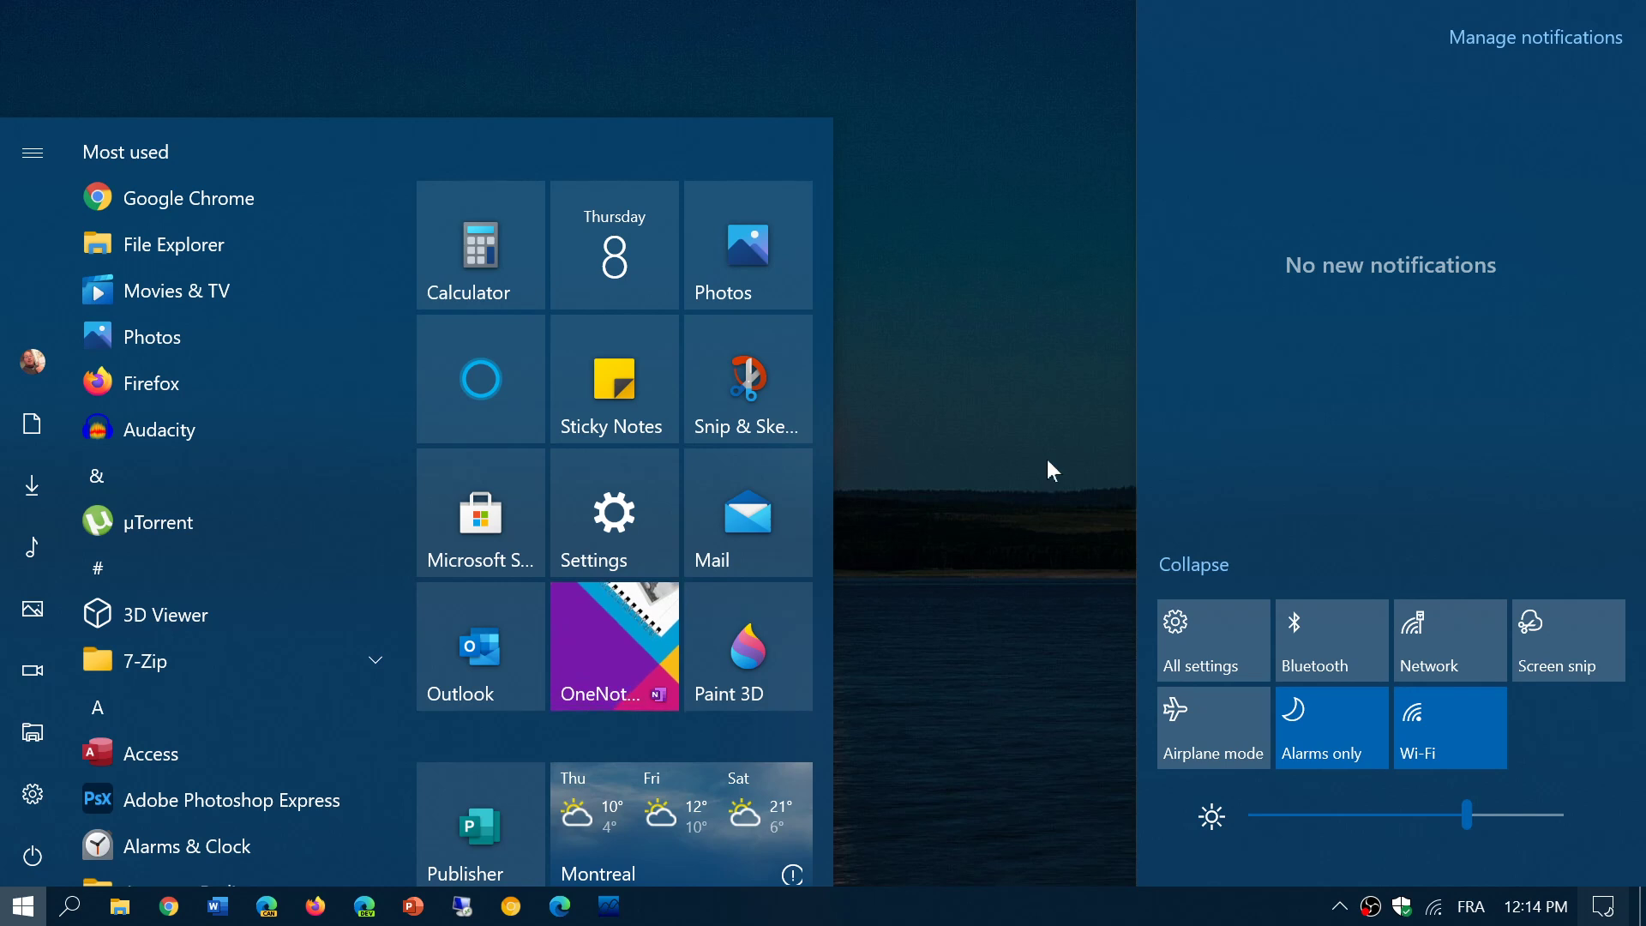